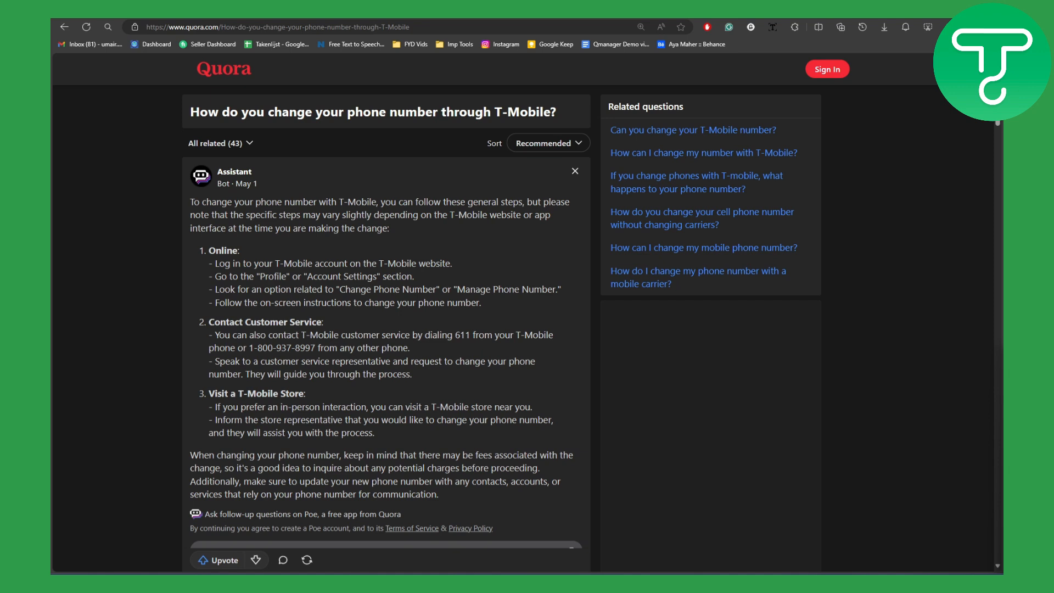
mouse_move(441, 323)
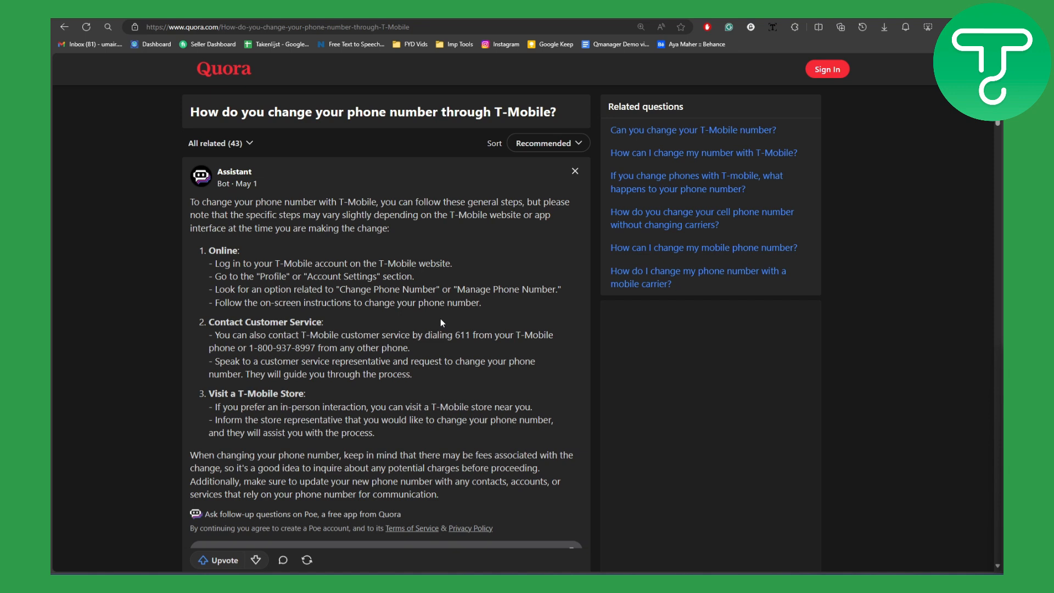
mouse_move(316, 285)
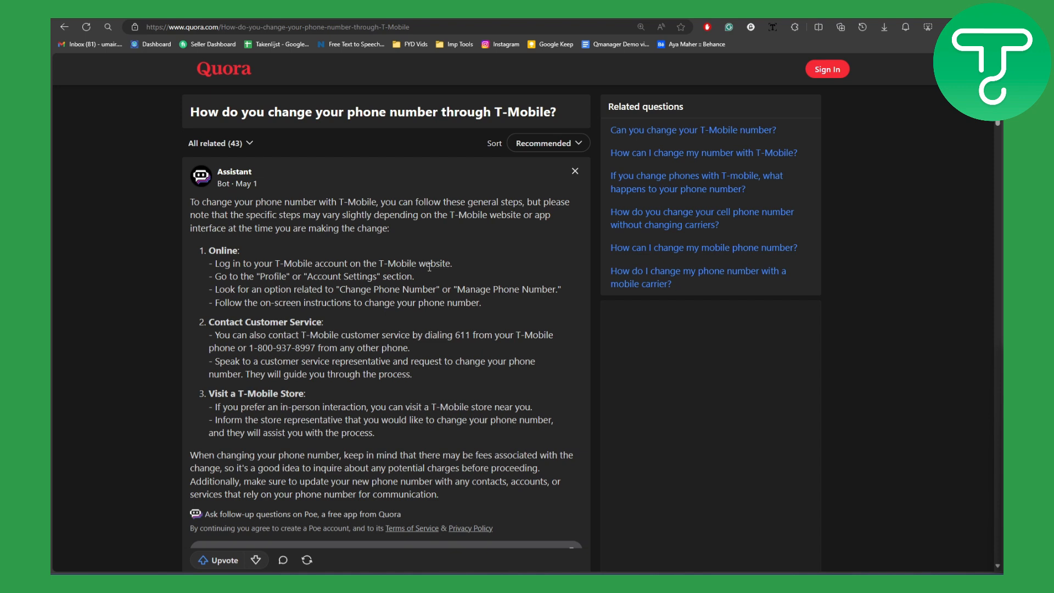
mouse_move(261, 284)
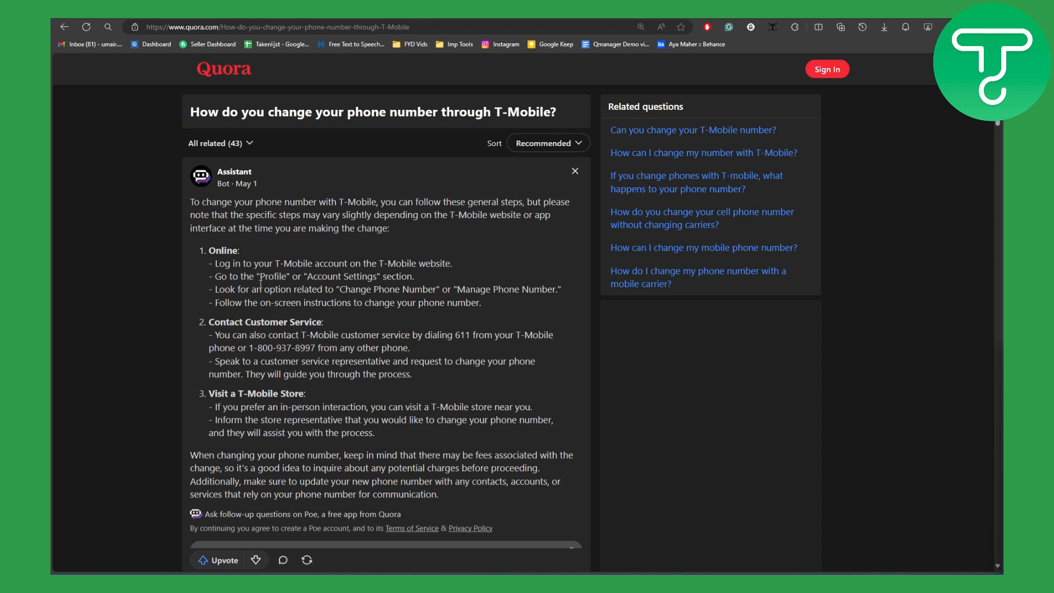
mouse_move(348, 288)
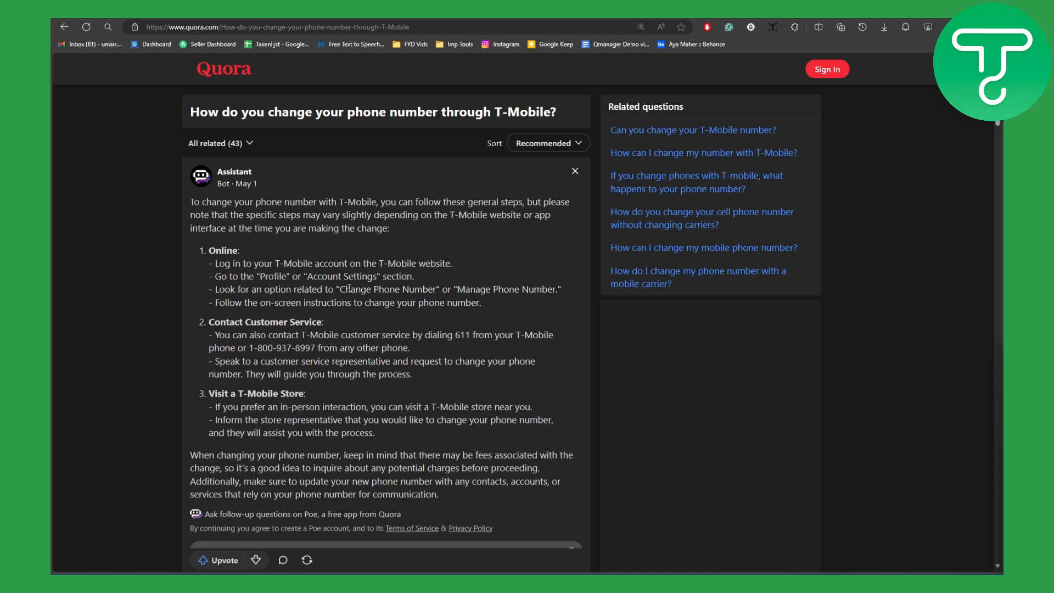
mouse_move(486, 316)
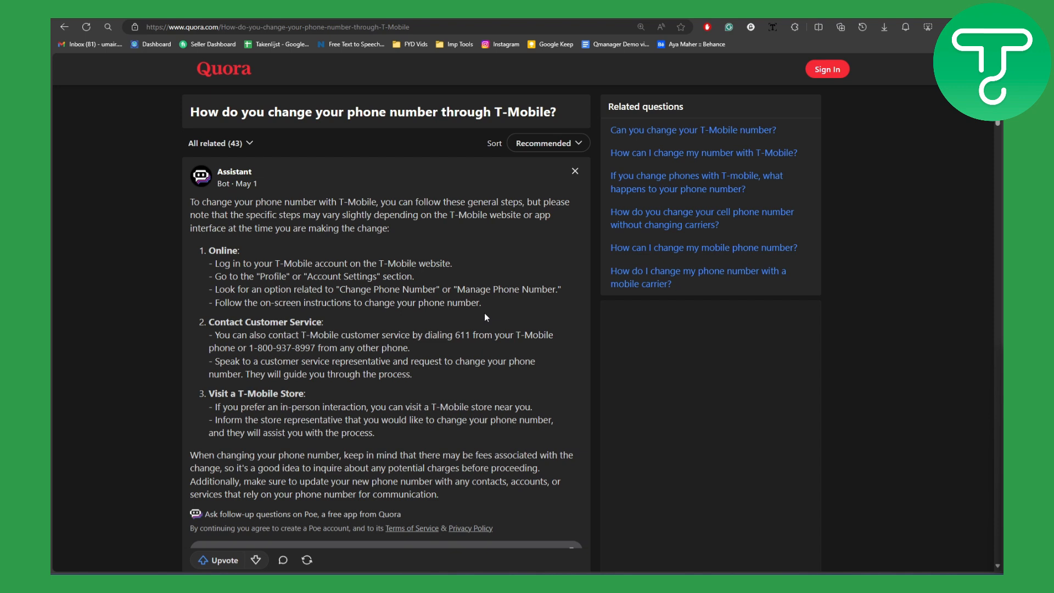
mouse_move(393, 328)
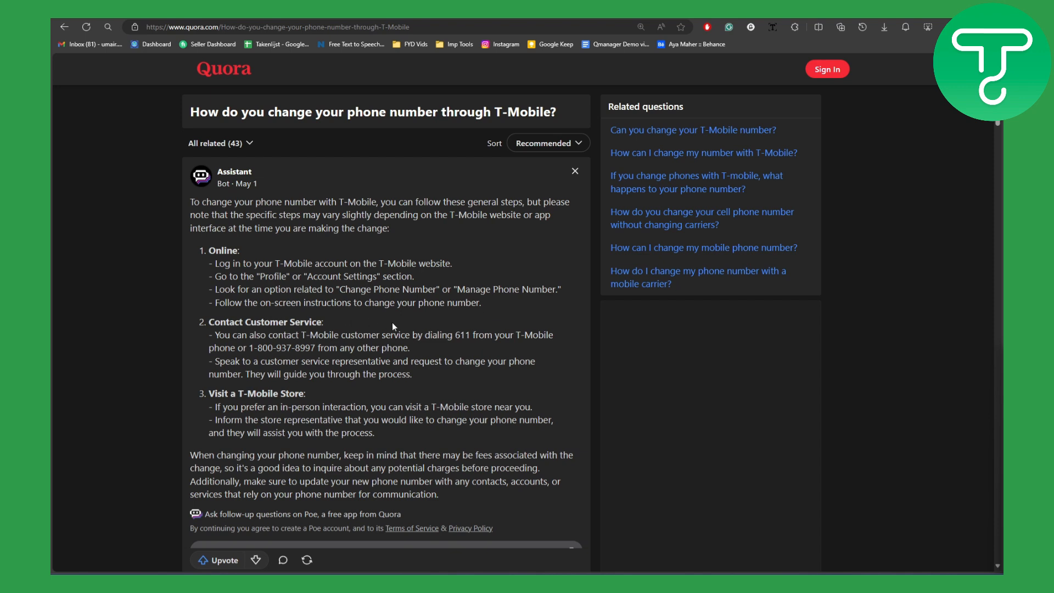
mouse_move(400, 324)
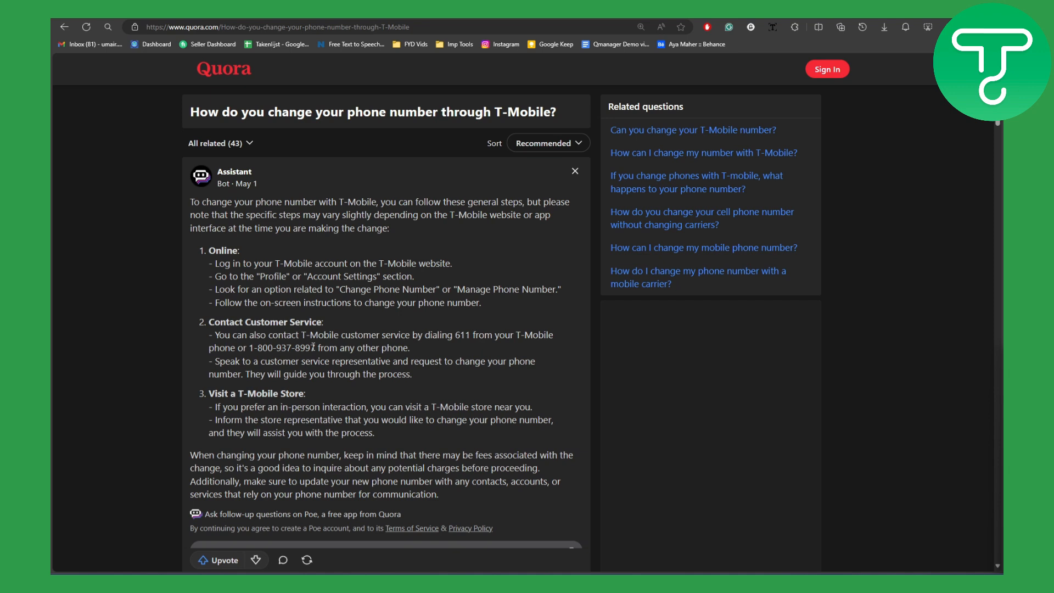
Scroll past the T-Mobile number-change steps to reveal follow-up questions about number-change fees.
double_click(281, 348)
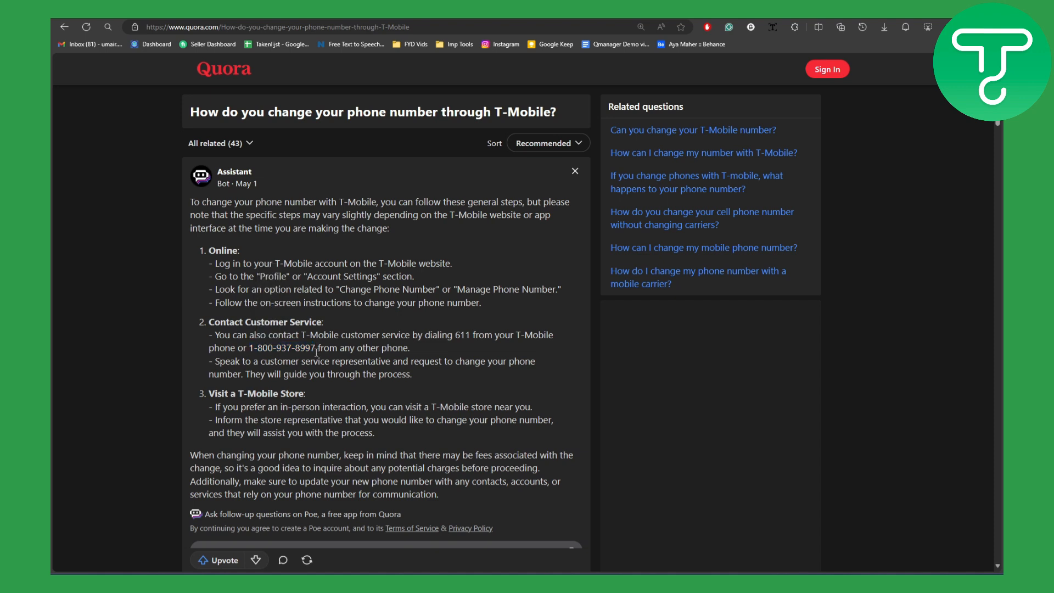
scroll("down", 3)
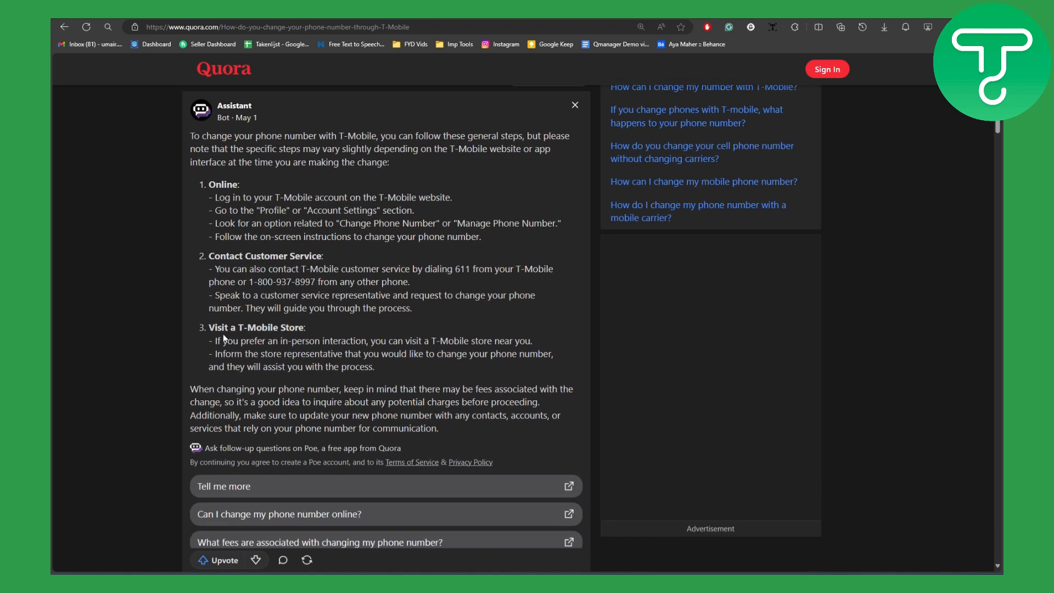
mouse_move(342, 338)
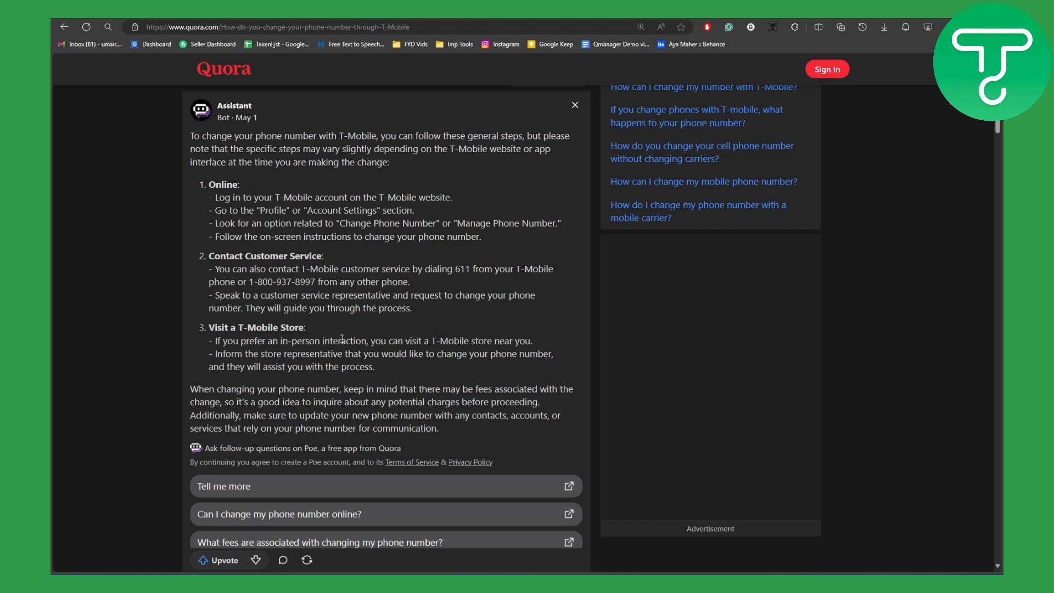